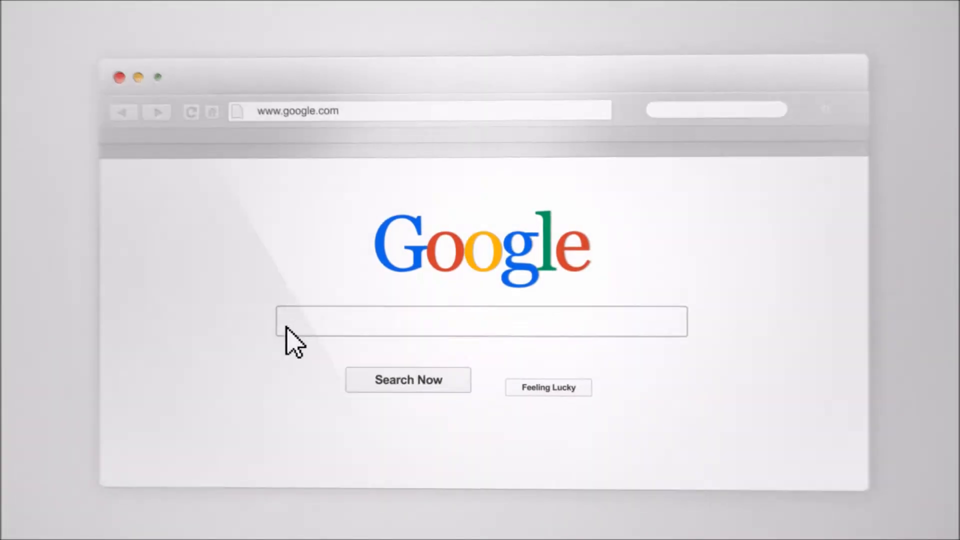
Search Google for RecruitingTools.com "Top Reviews" industry-leading tools or technology tutorials.
{"action": "type", "text": "RecruitingTools.com \"Top Reviews\" (Tools OR Technology) \"Industry Leading\" Tutorials"}
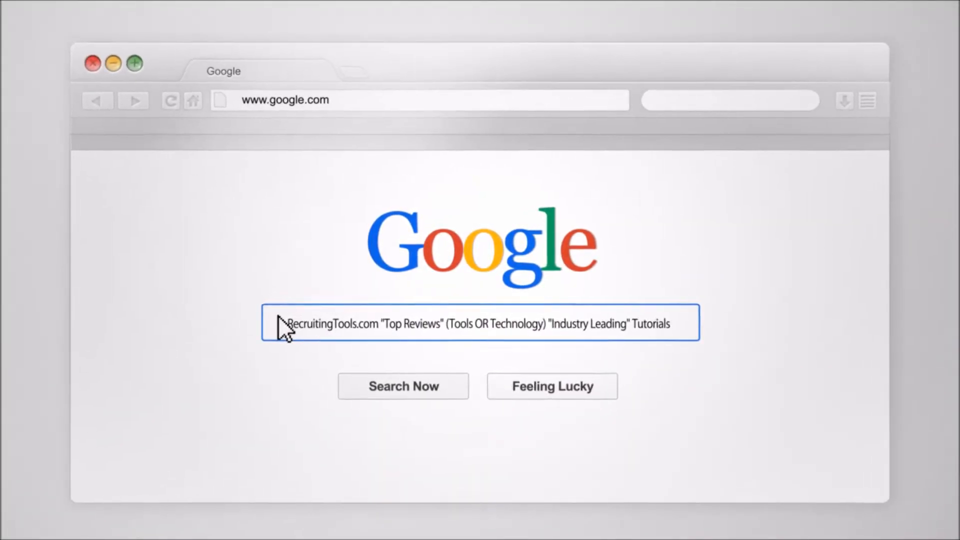
{"action": "left_click", "coordinate": [403, 387]}
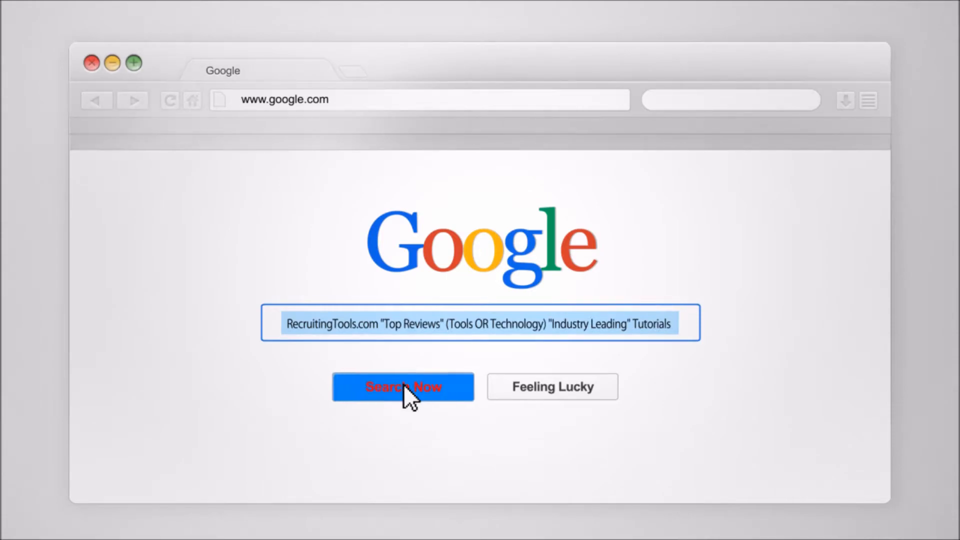
{"action": "left_click", "coordinate": [403, 387]}
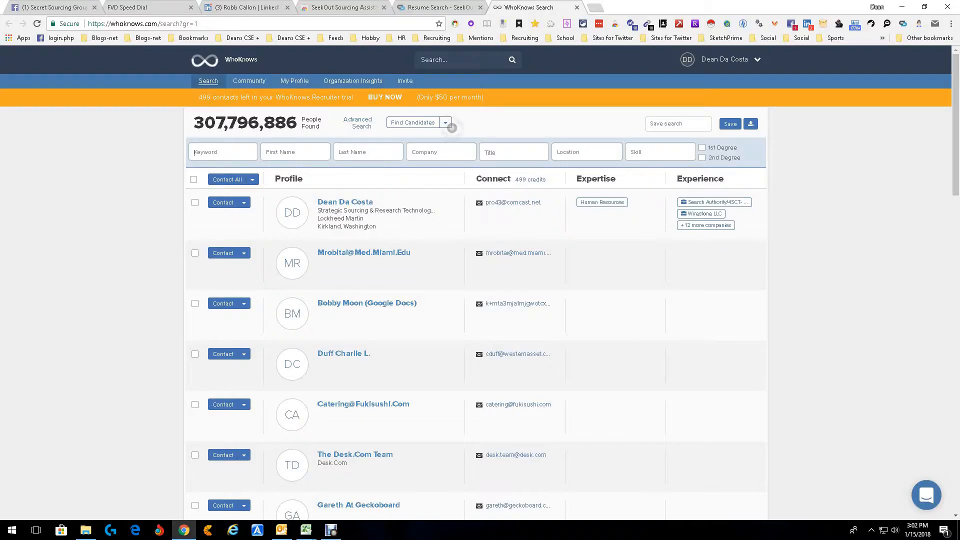
Add java and hadoop as keyword filters, narrowing results to 5,651,669 people.
{"action": "type", "text": "java"}
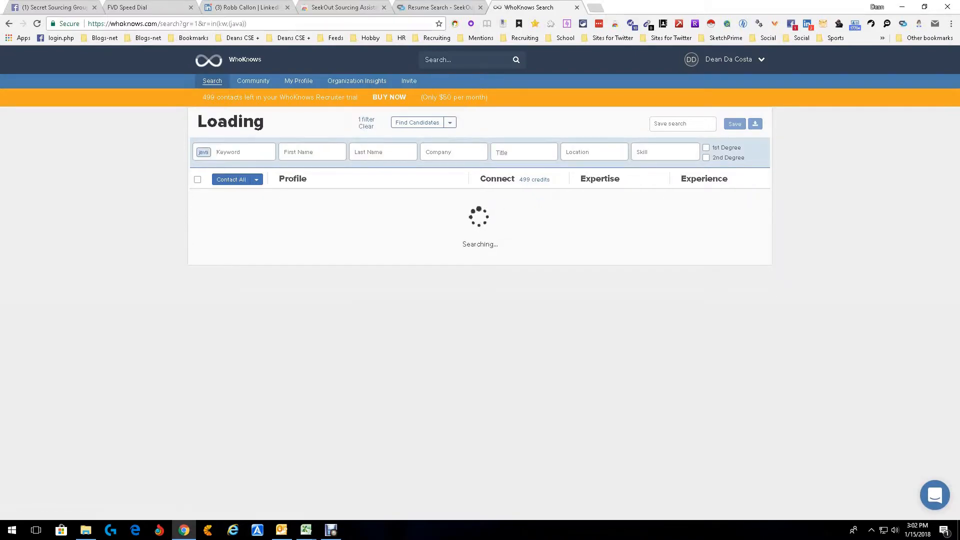
{"action": "type", "text": "hadoo"}
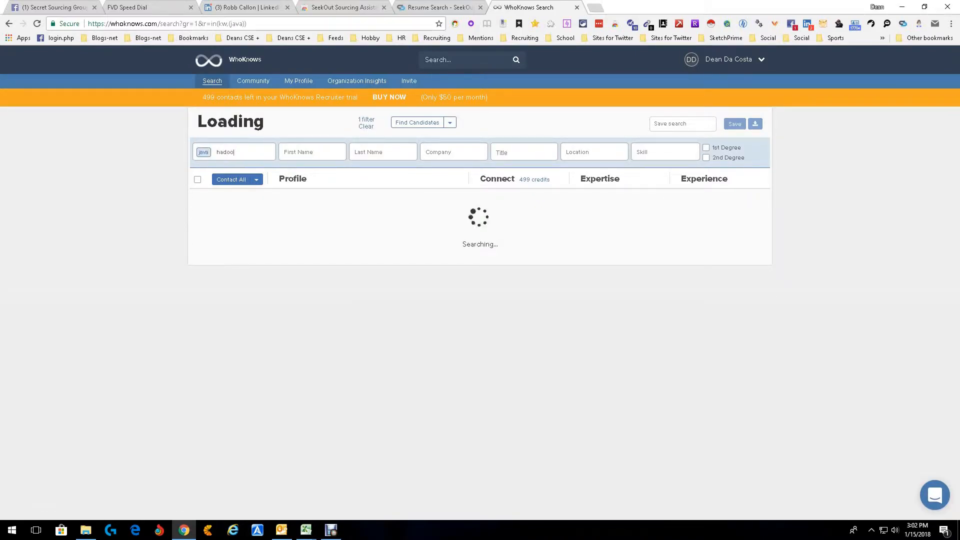
{"action": "key", "text": "Enter"}
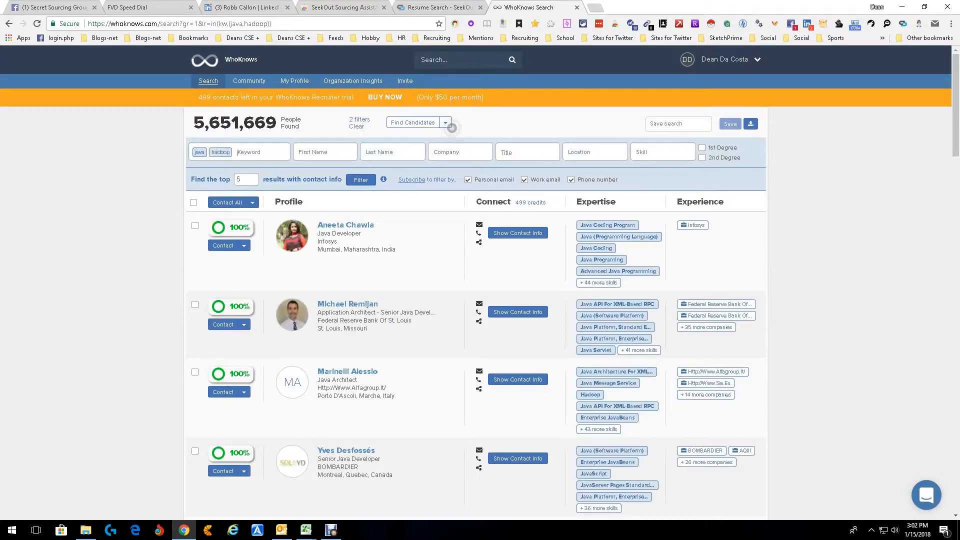
Filter location to Seattle, WA, United States, leaving 14,837 people.
{"action": "type", "text": "s"}
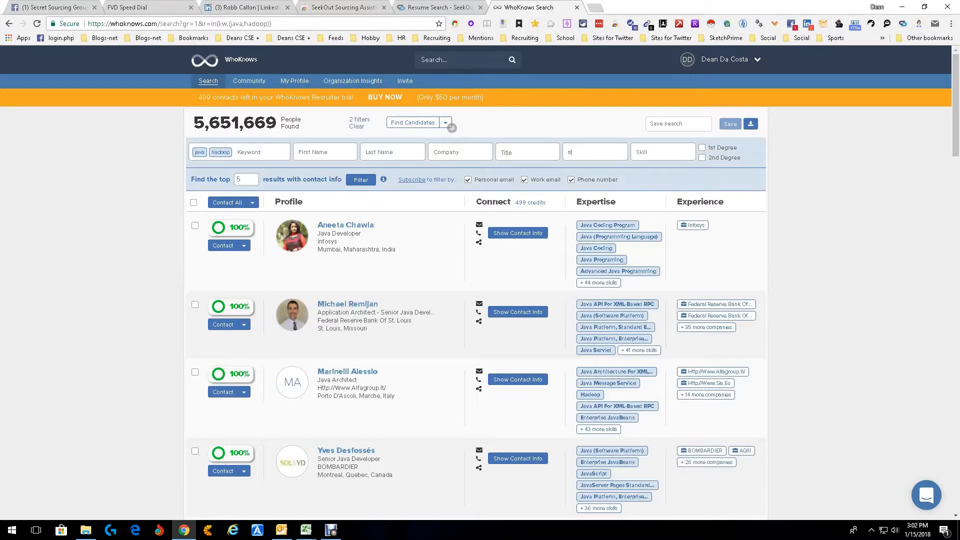
{"action": "type", "text": "seattle"}
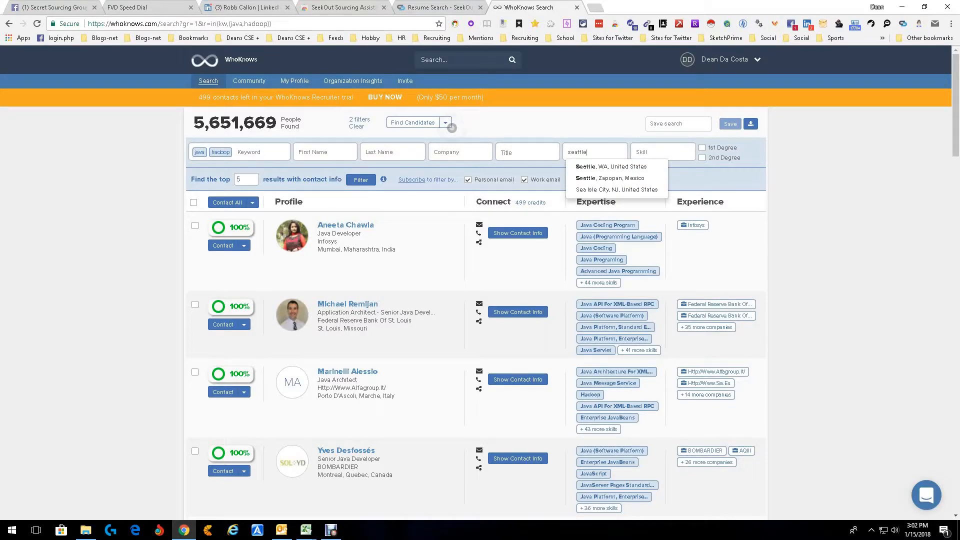
{"action": "left_click", "coordinate": [611, 166]}
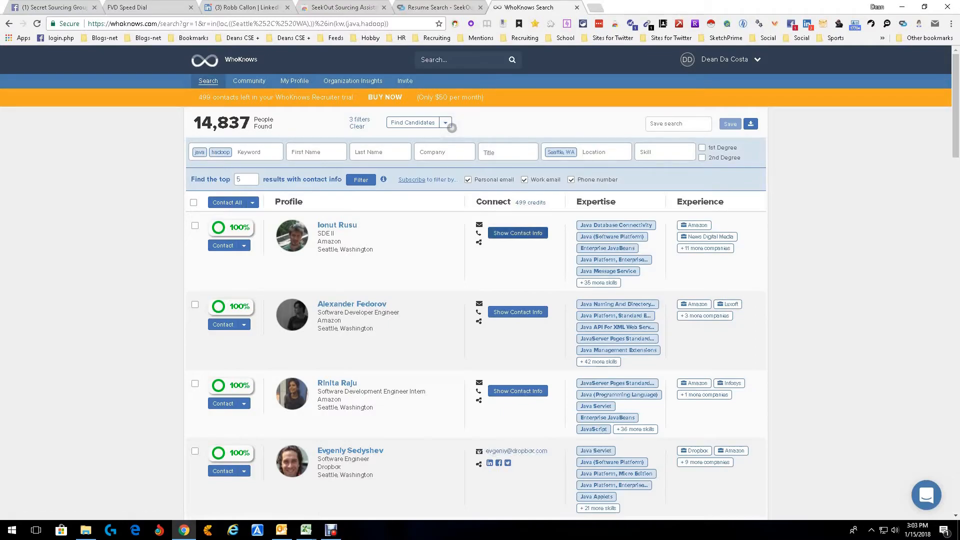
Show contact info for the top candidate, an Amazon SDE II in Seattle.
{"action": "left_click", "coordinate": [516, 232]}
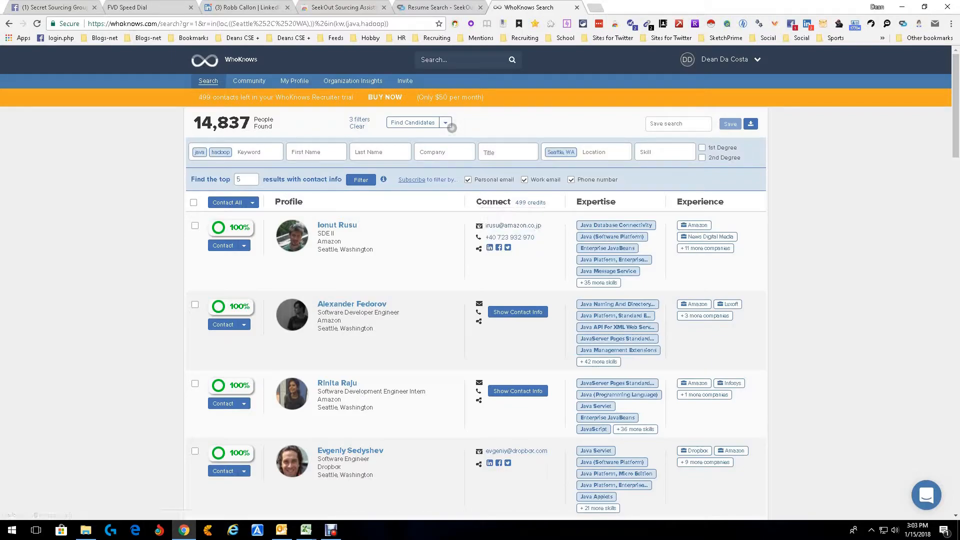
{"action": "mouse_move", "coordinate": [489, 247]}
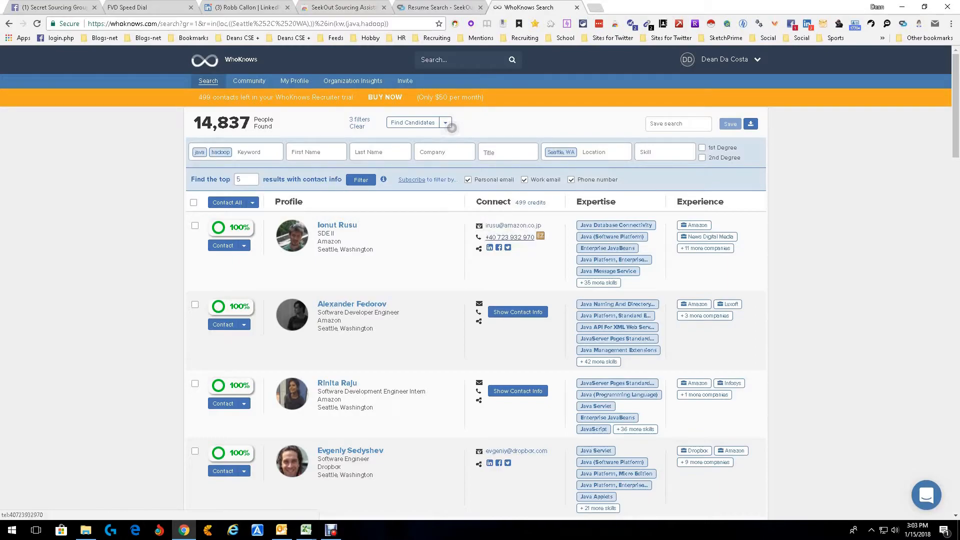
{"action": "mouse_move", "coordinate": [512, 224]}
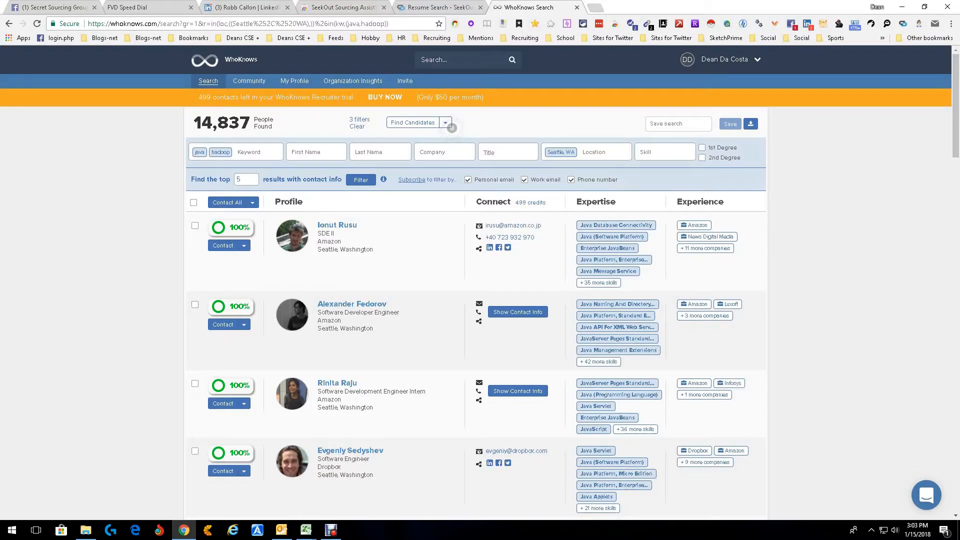
Show contact info for the second candidate, an Amazon software developer engineer.
{"action": "left_click", "coordinate": [516, 311]}
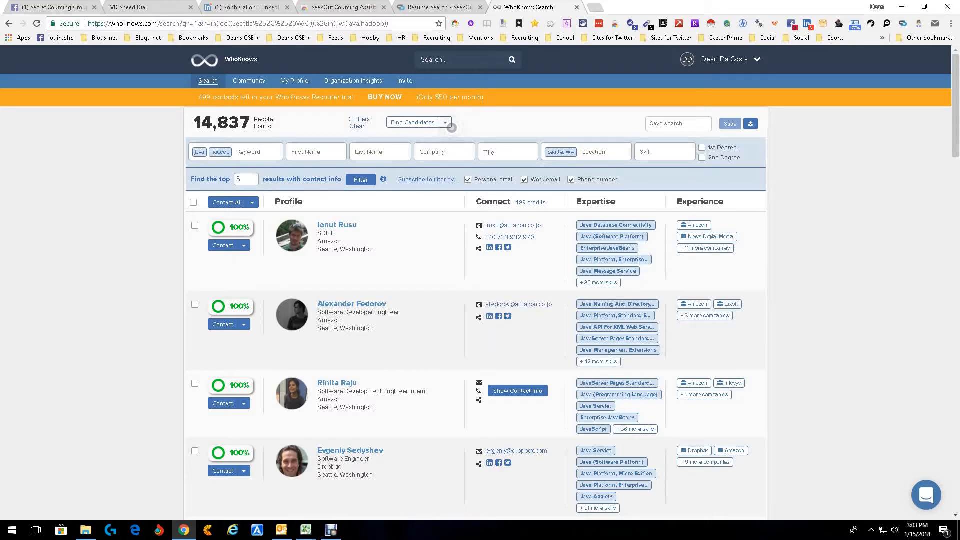
{"action": "mouse_move", "coordinate": [507, 317]}
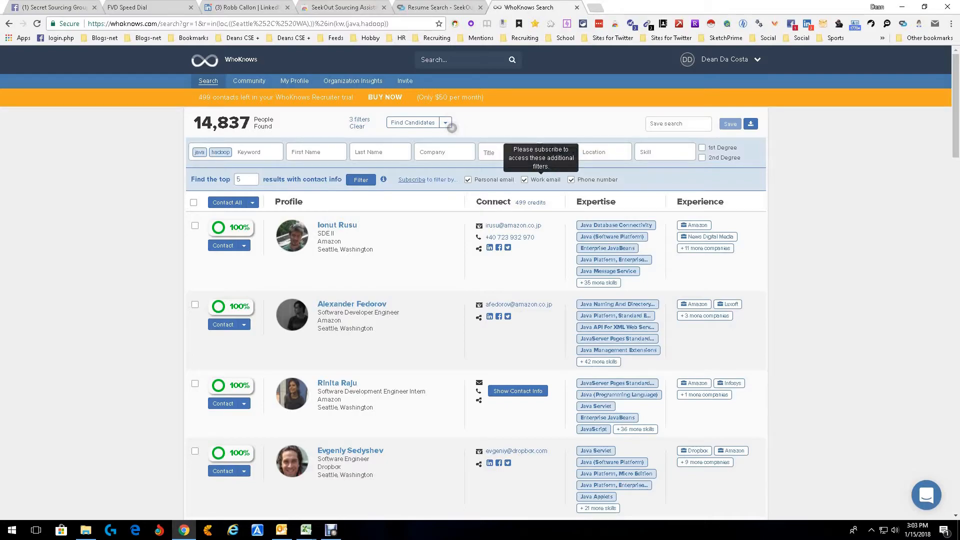
Select the first Seattle candidate and export their contacts via Contact All.
{"action": "type", "text": "Seattle, WA"}
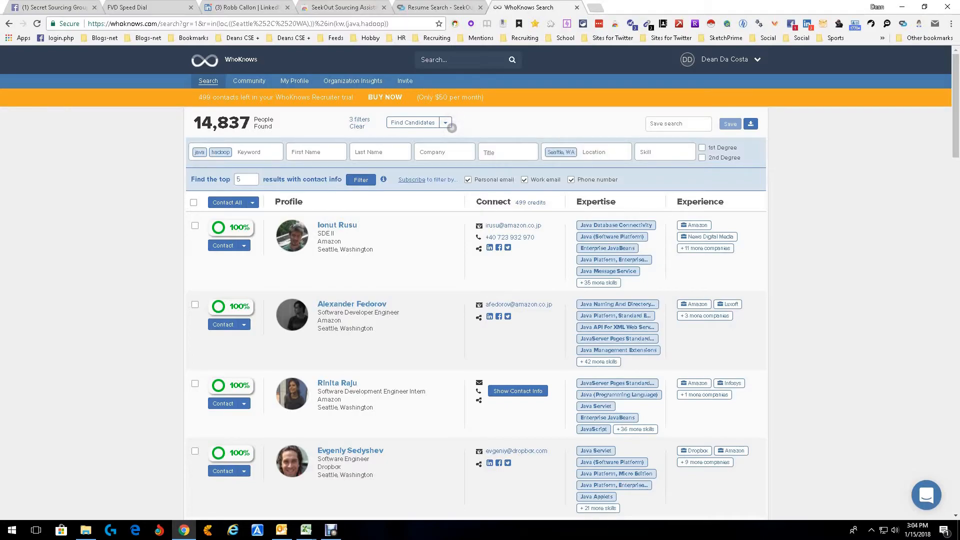
{"action": "left_click", "coordinate": [194, 234]}
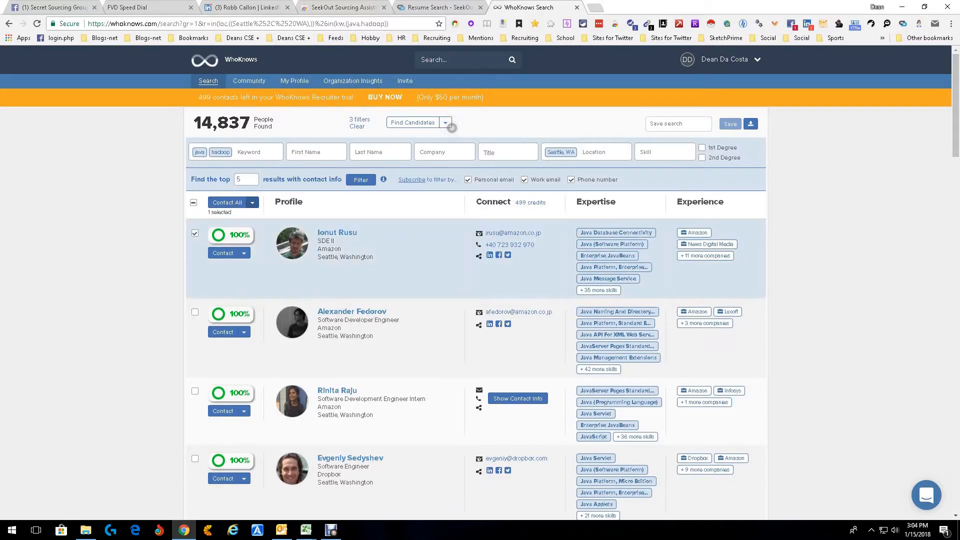
{"action": "left_click", "coordinate": [252, 202]}
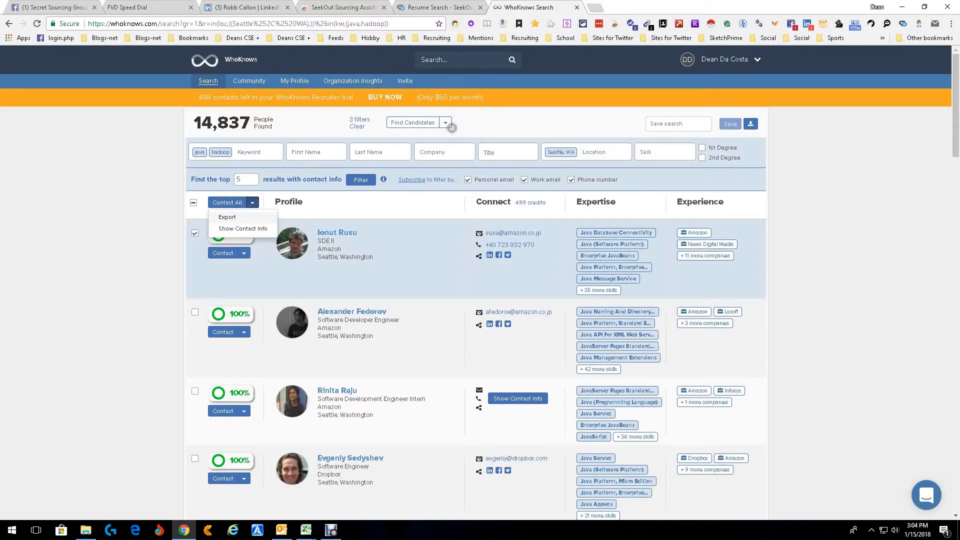
{"action": "left_click", "coordinate": [227, 216]}
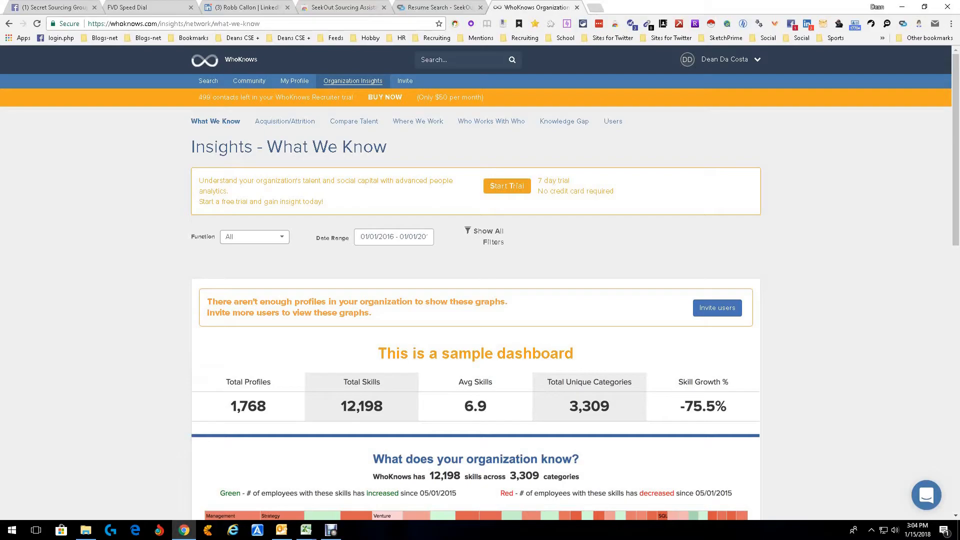
Scroll through the What We Know organization skills dashboard.
{"action": "scroll", "scroll_direction": "down", "scroll_amount": 3}
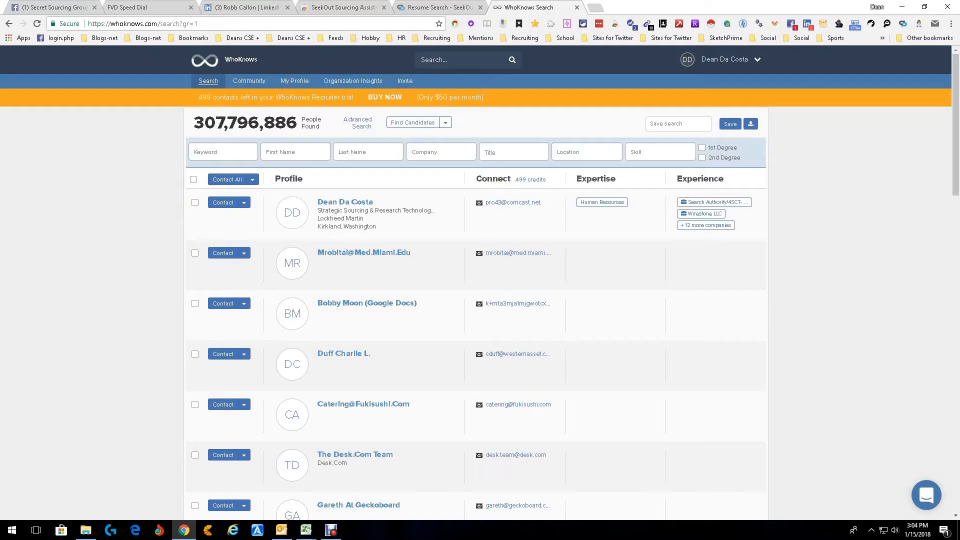
{"action": "mouse_move", "coordinate": [750, 124]}
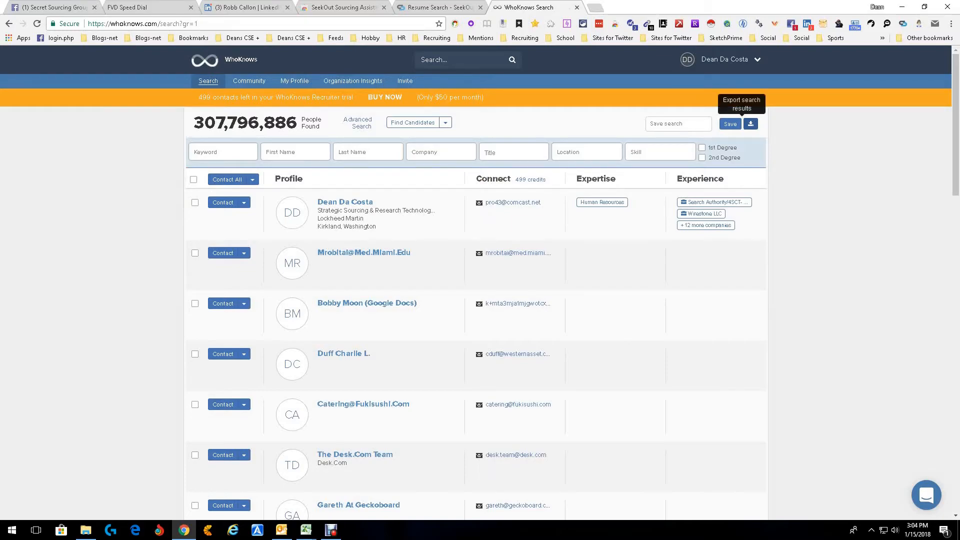
Export the unfiltered 307,796,886-person search results.
{"action": "left_click", "coordinate": [728, 123]}
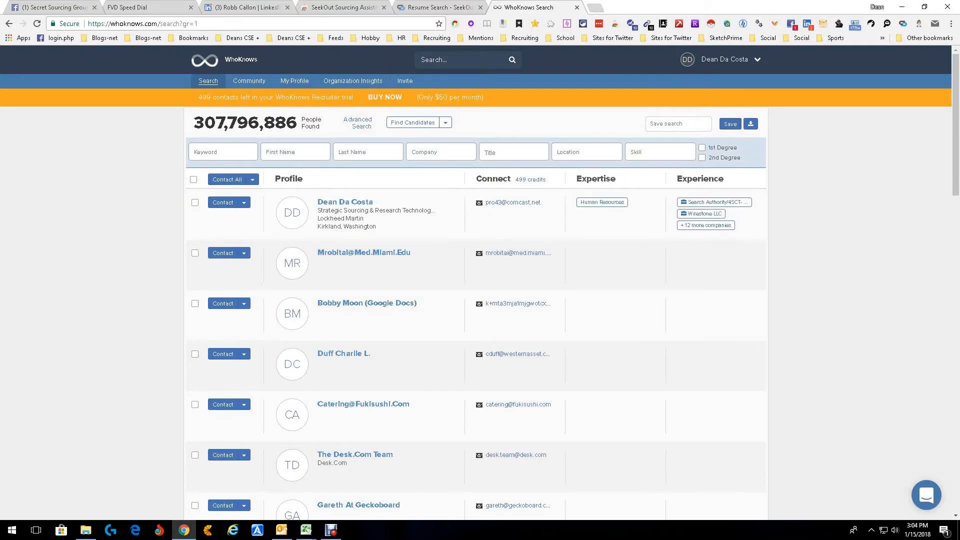
{"action": "mouse_move", "coordinate": [749, 123]}
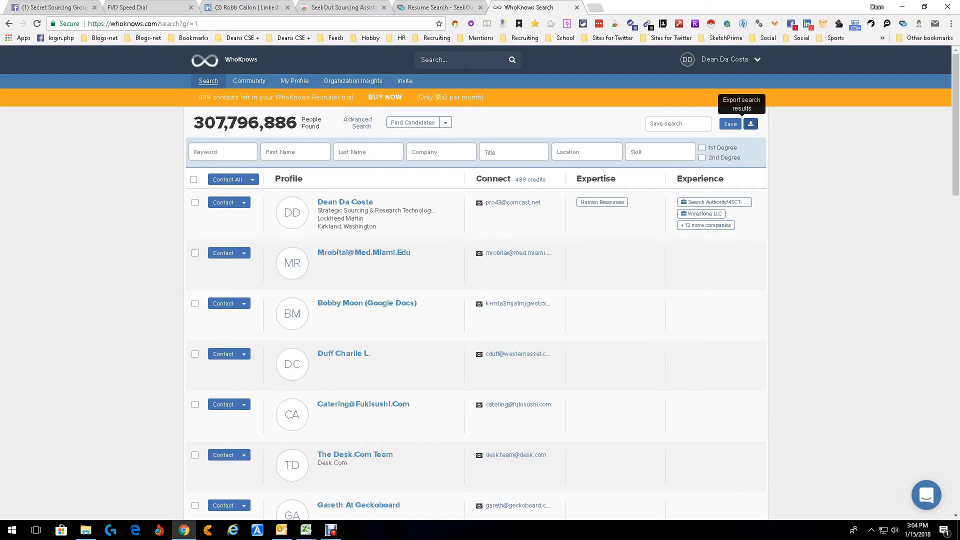
{"action": "mouse_move", "coordinate": [749, 123]}
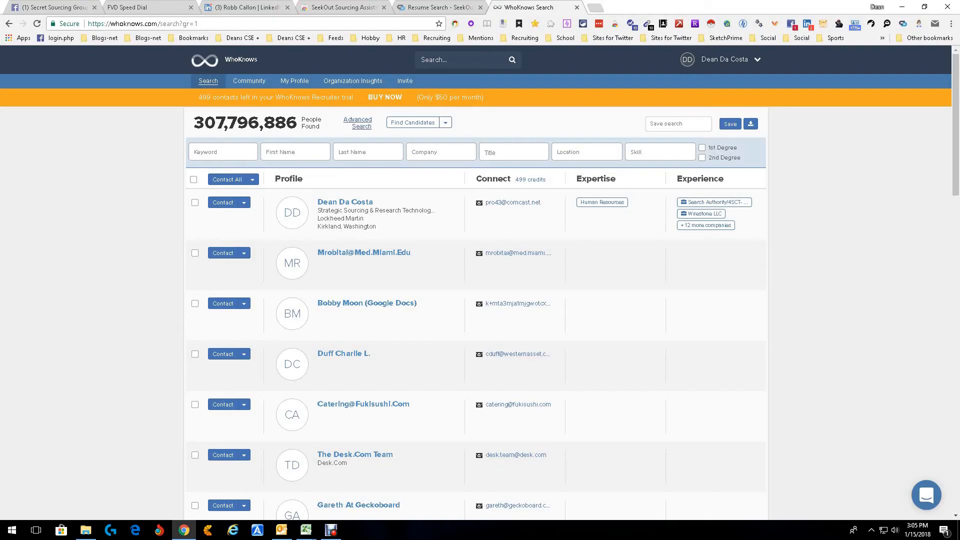
{"action": "left_click", "coordinate": [357, 121]}
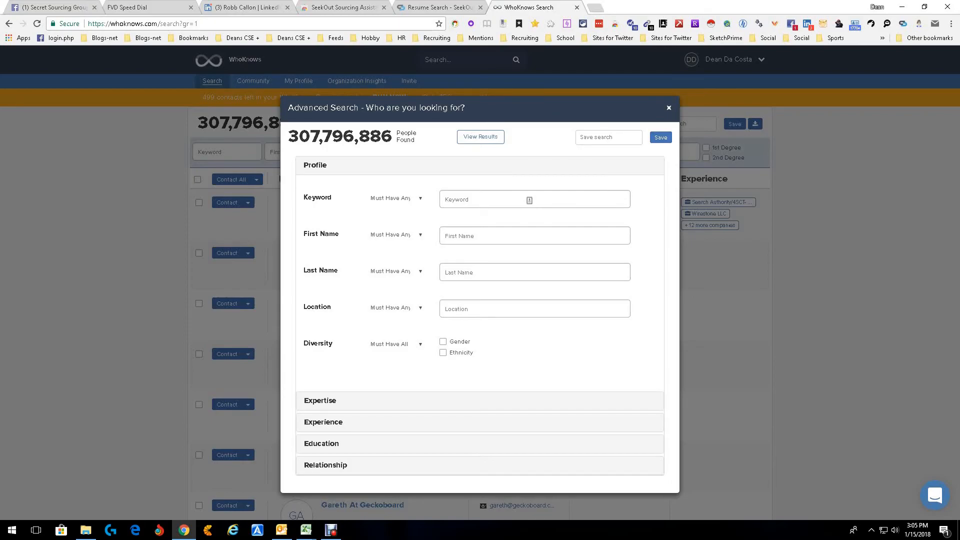
{"action": "left_click", "coordinate": [668, 108]}
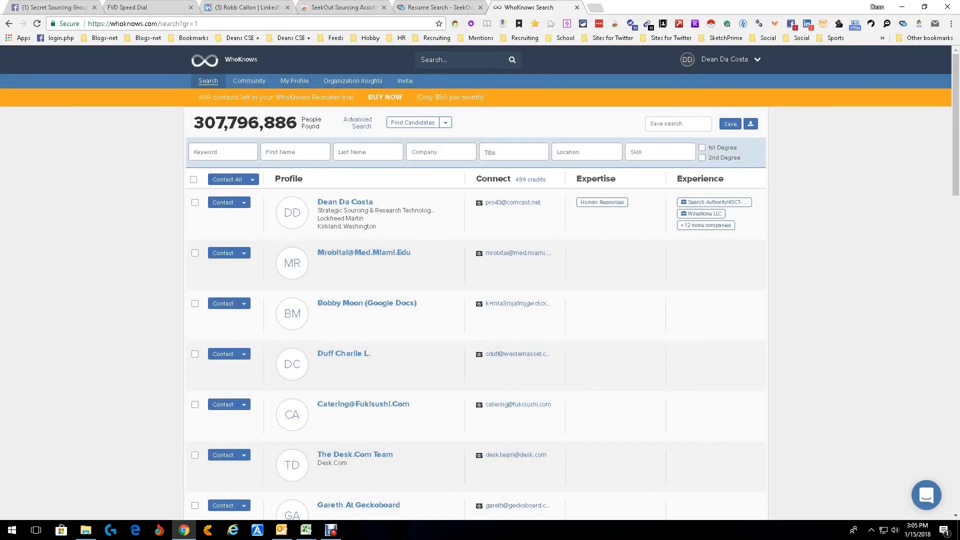